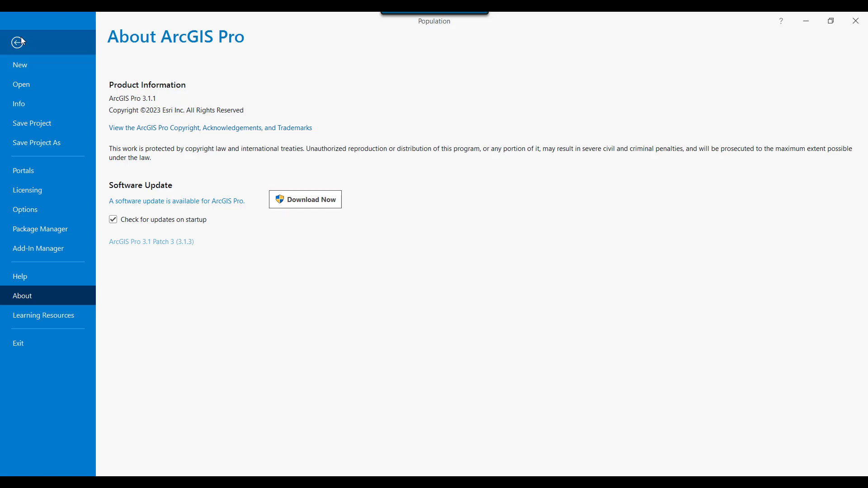
- Leave the About page and go back to the Population Density map and attribute table
click(18, 42)
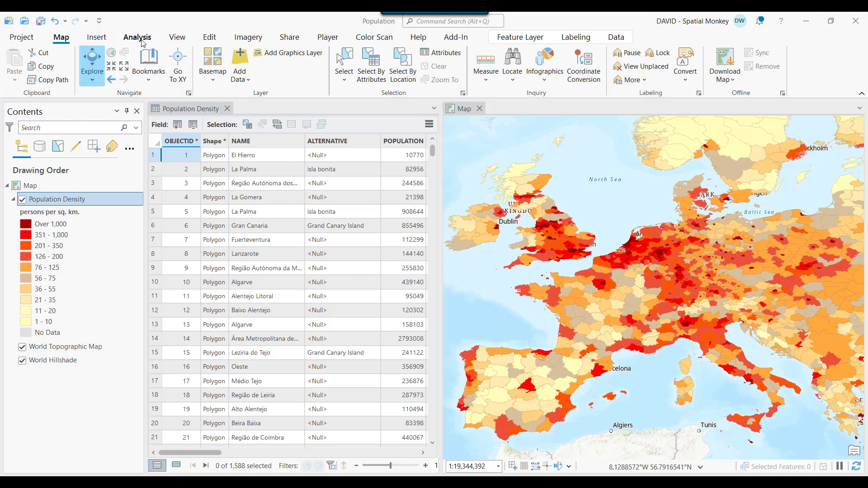
- Search geoprocessing tools for 'identical' to list Find Identical and Delete Identical
click(136, 37)
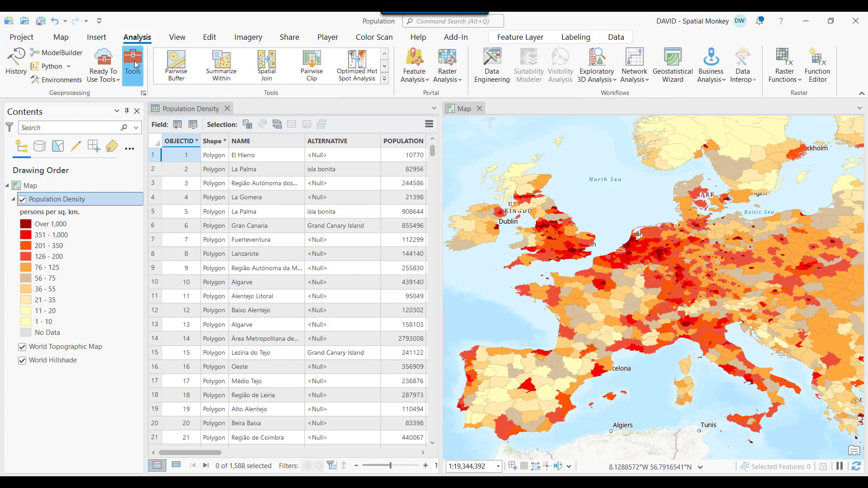
click(132, 64)
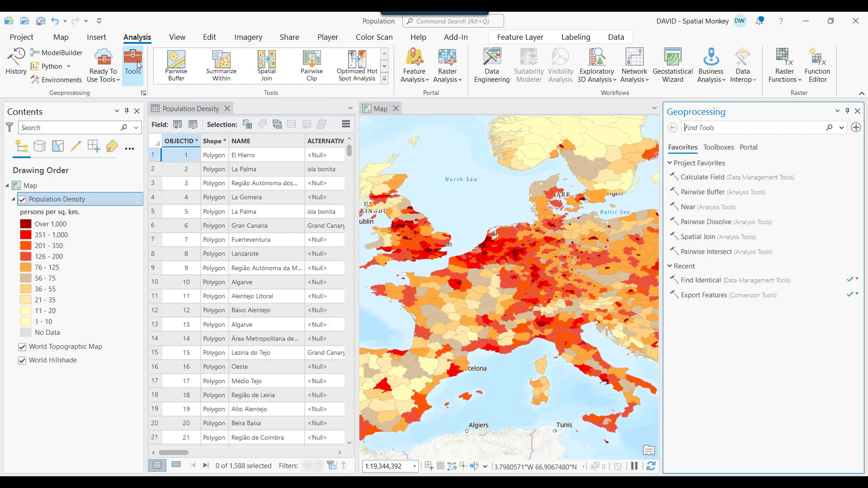
text(identical)
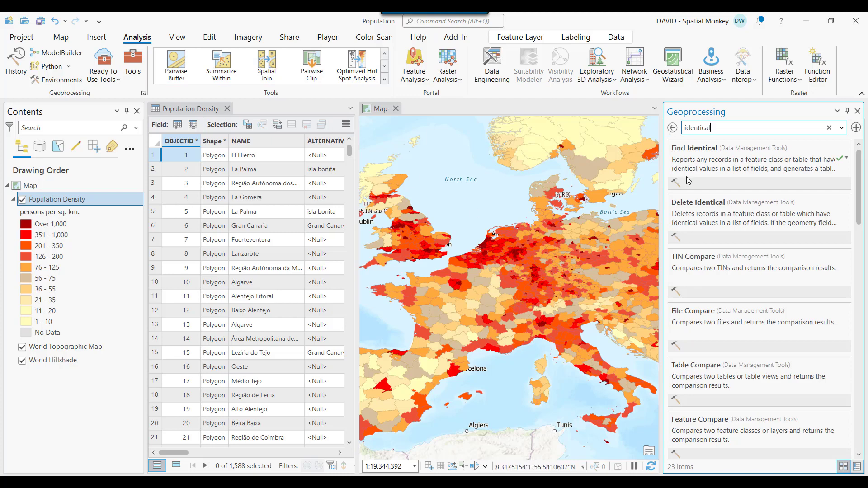
mouse_move(719, 160)
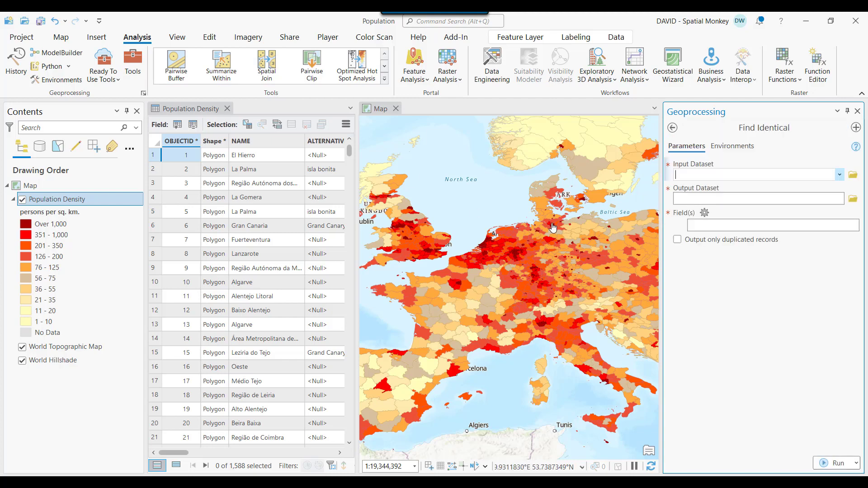
mouse_move(560, 234)
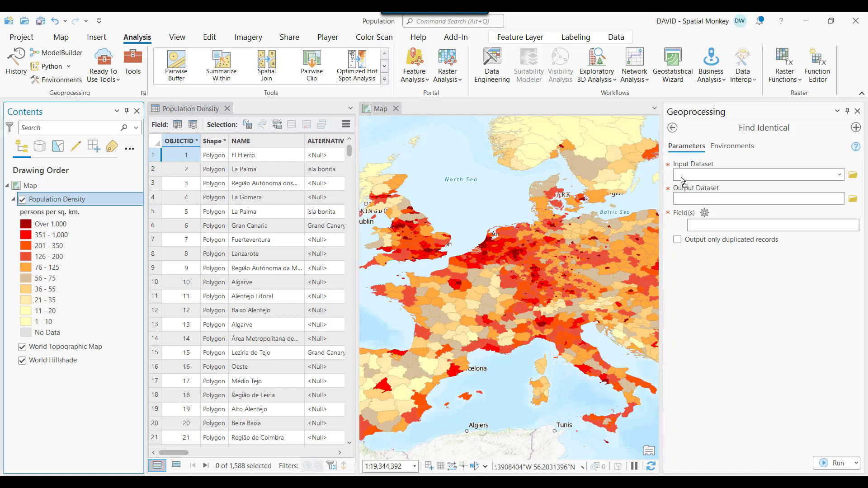
- Give Find Identical Population Density as input, keeping output PopulationDens_FindIdentical, and list fields
click(756, 175)
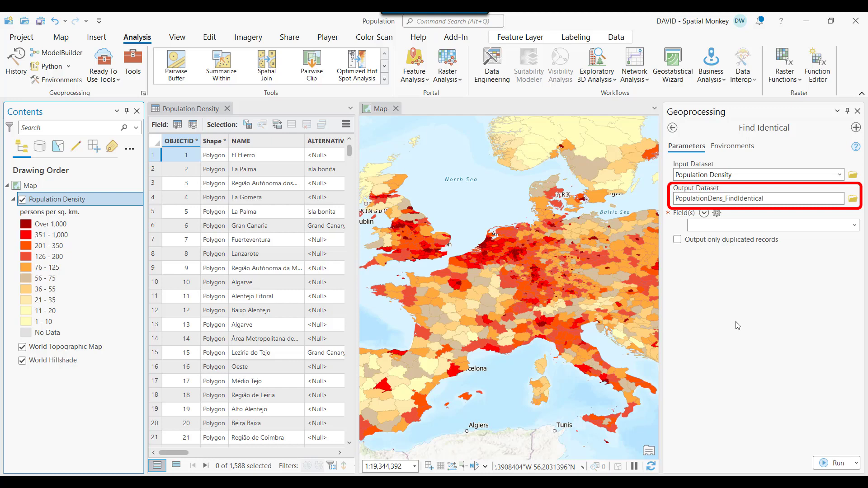
click(854, 226)
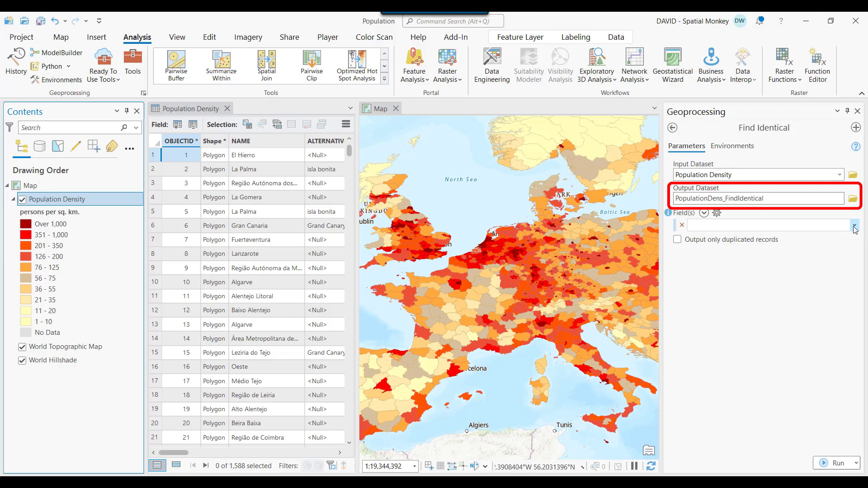
click(853, 224)
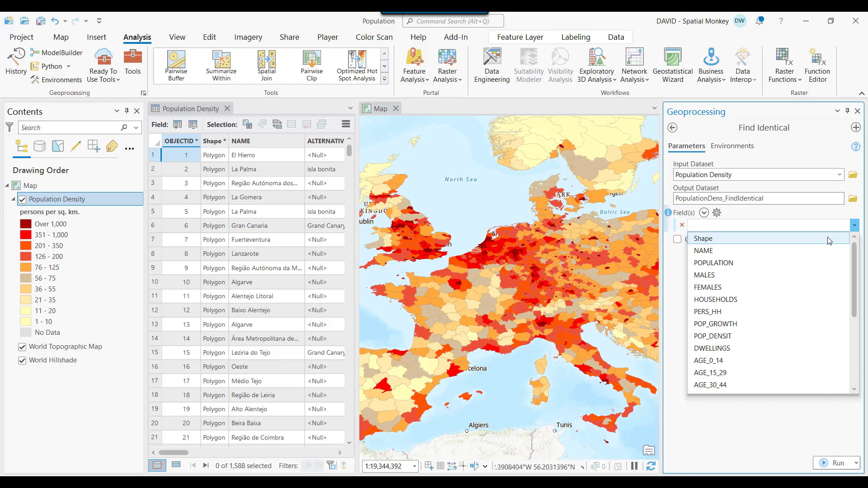
- Compare NAME and ALTERNATIVE, output only duplicated records, and run Find Identical
click(770, 225)
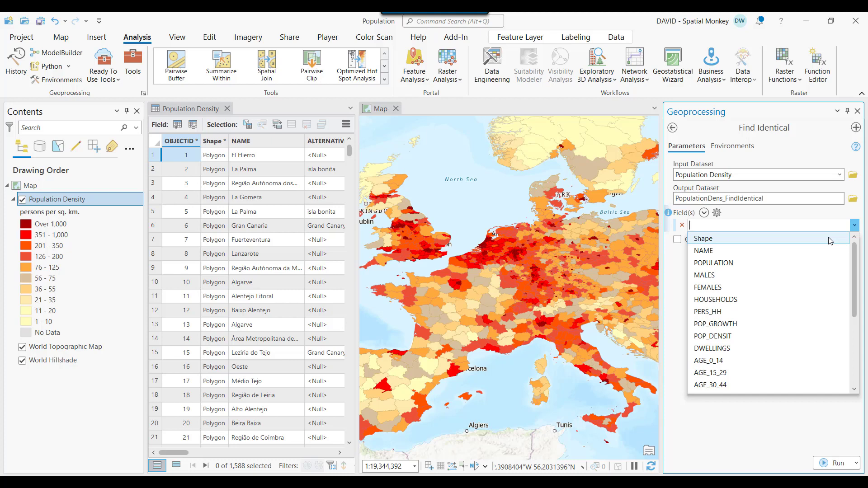
mouse_move(831, 240)
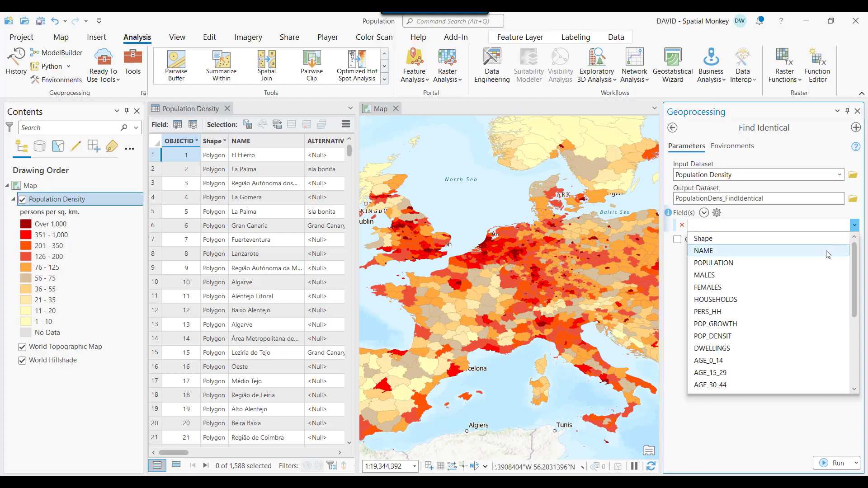
click(770, 225)
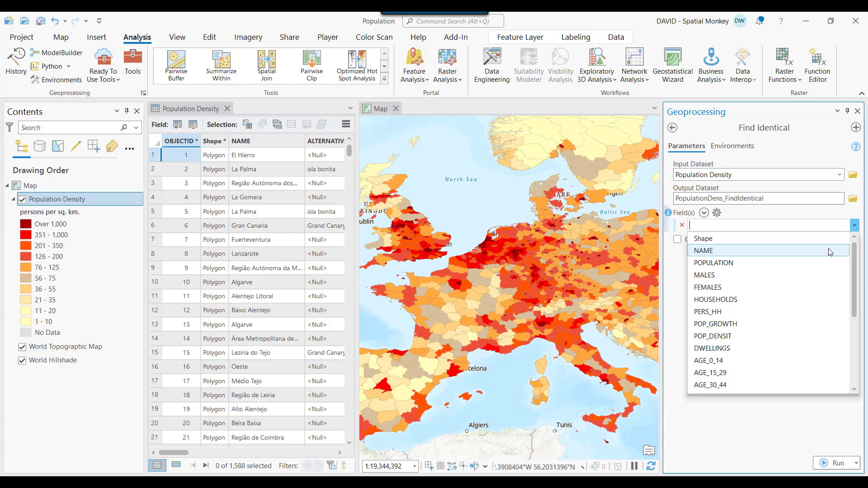
click(703, 250)
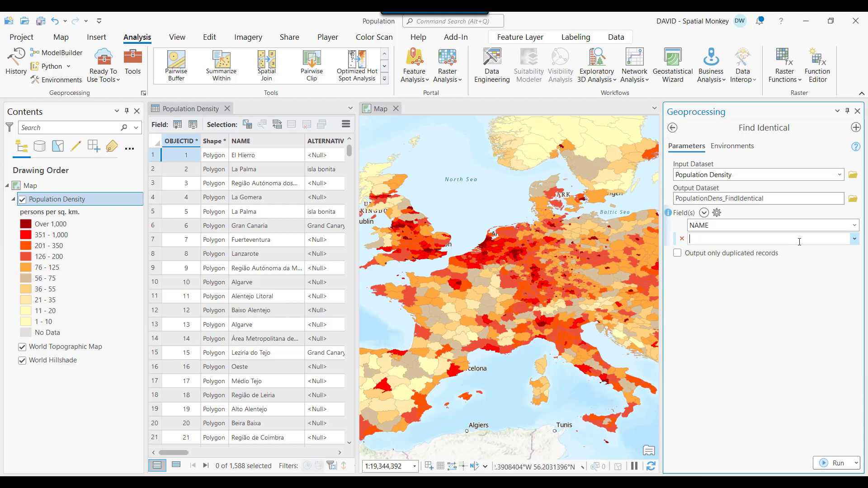
text(ALTERNATIVE)
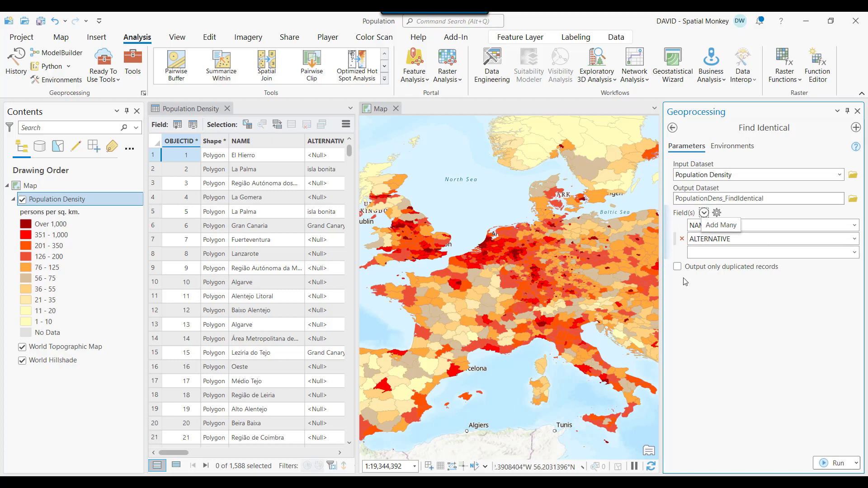
click(677, 267)
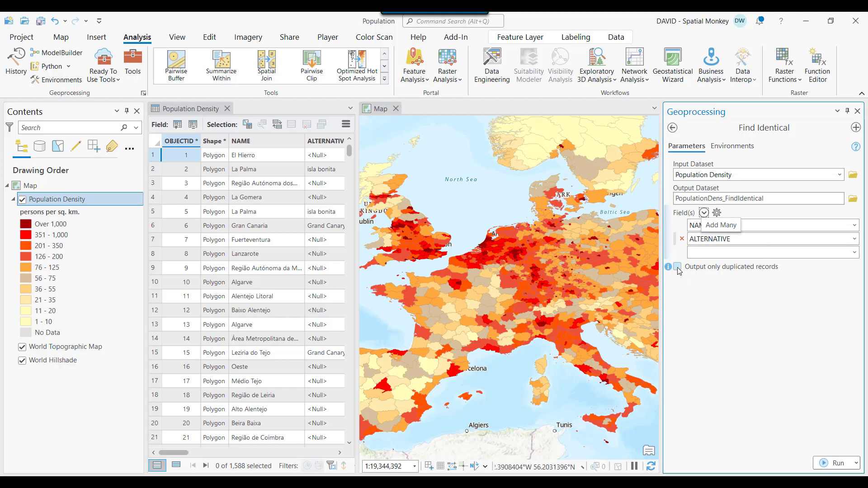
click(678, 266)
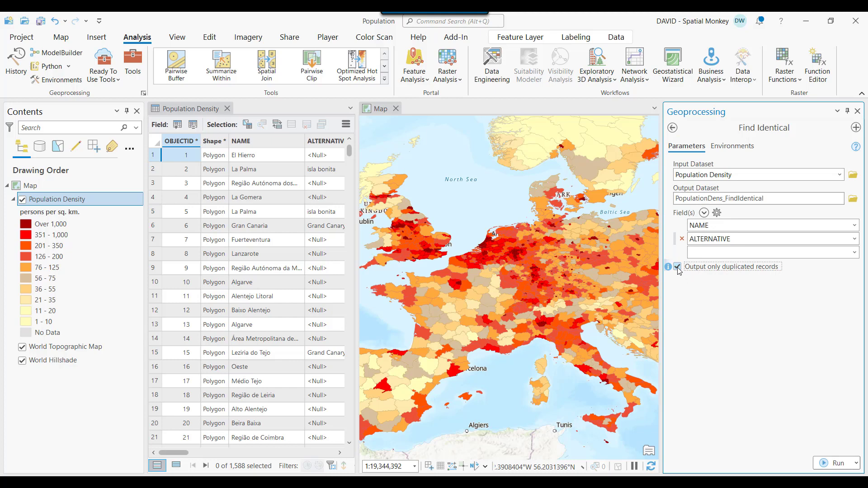
click(678, 266)
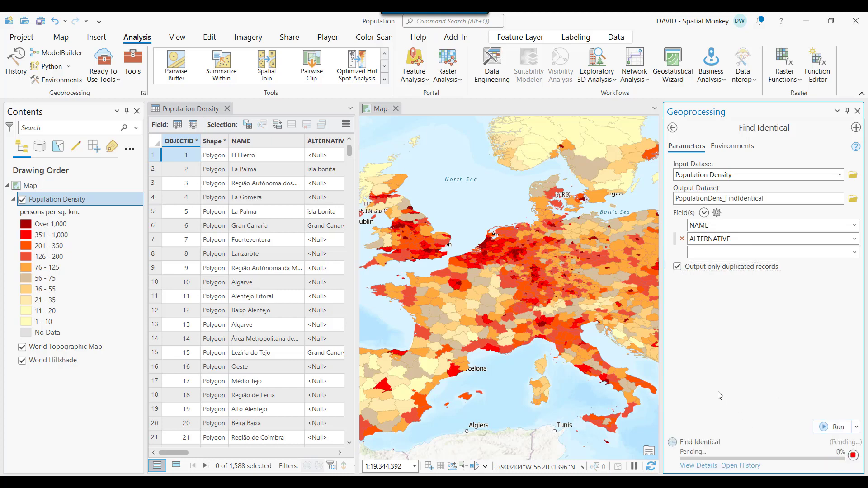
- Open the PopulationDens_FindIdentical table from Standalone Tables, showing four duplicate records
click(837, 426)
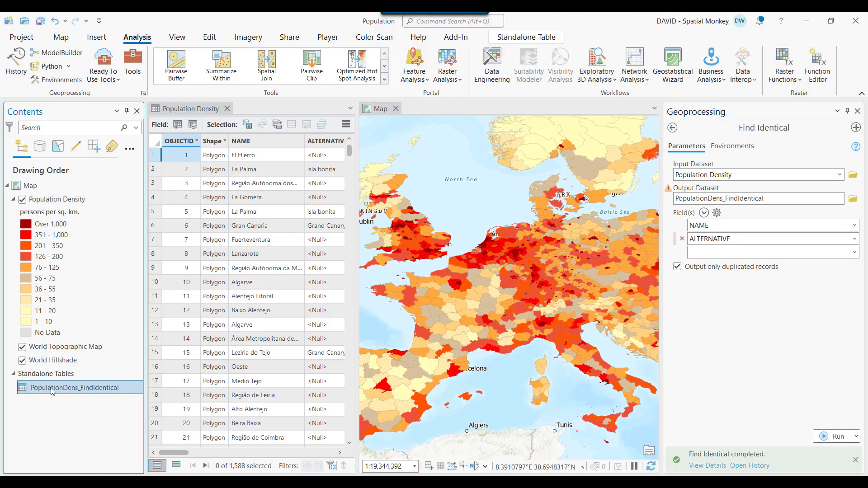
right_click(70, 387)
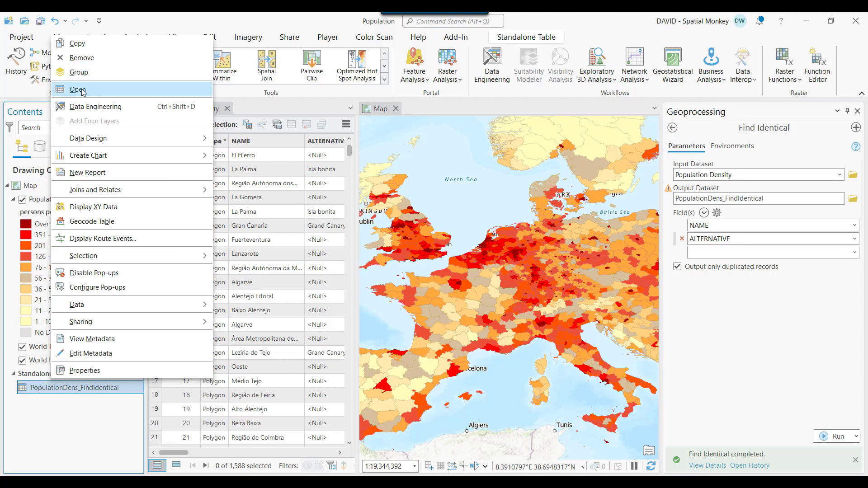
click(78, 89)
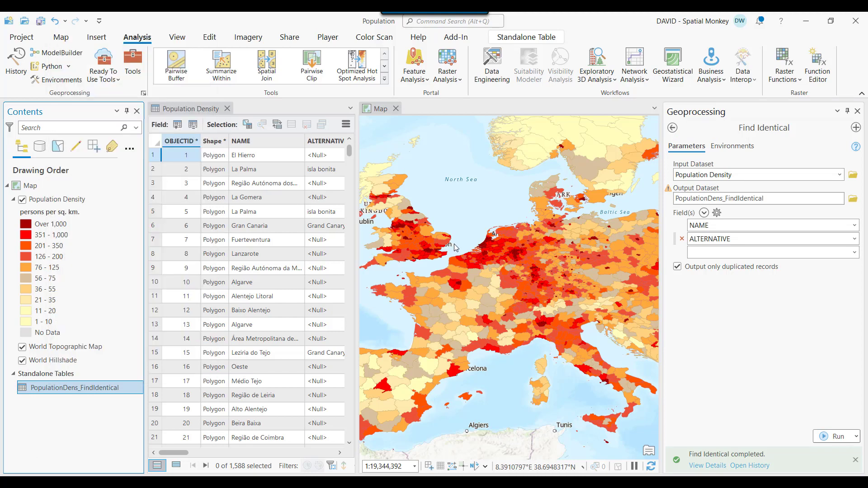
click(289, 109)
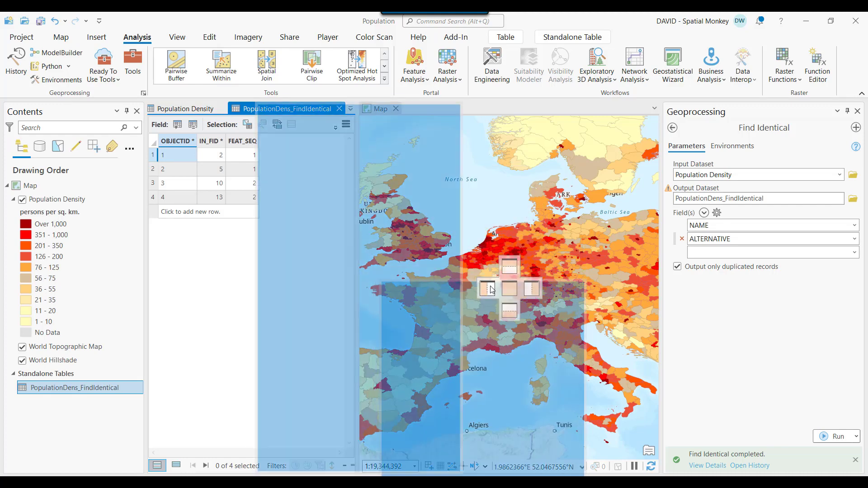
- Dock the duplicate table beside Population Density and review IN_FID values 2, 5, 10, 13
click(186, 108)
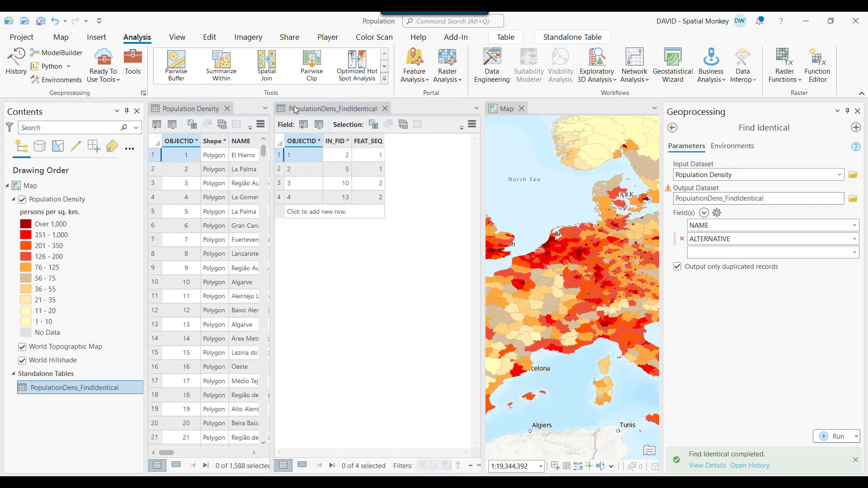
click(332, 108)
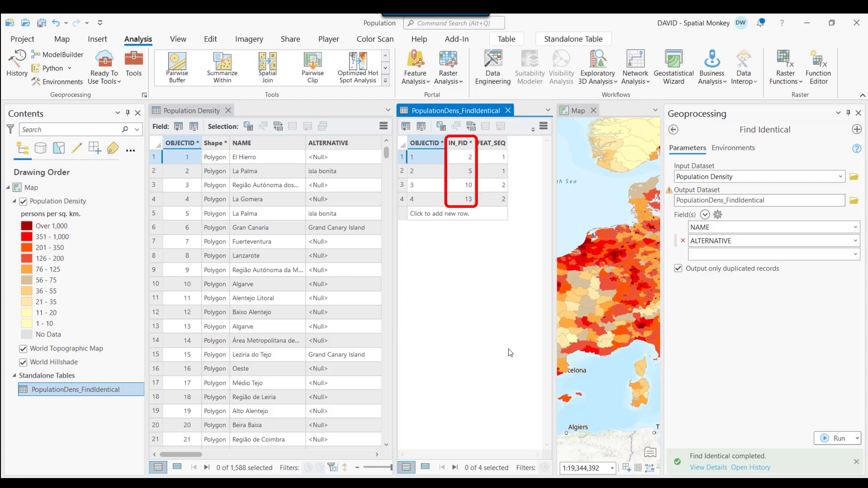
click(182, 142)
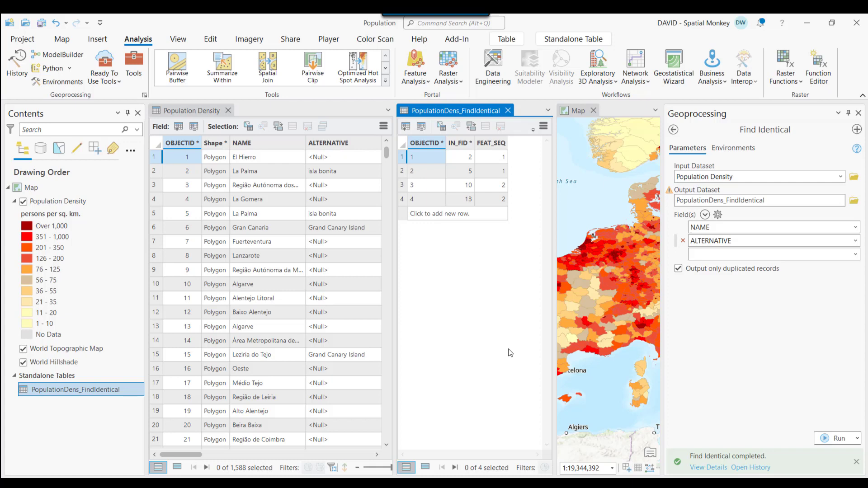
click(426, 156)
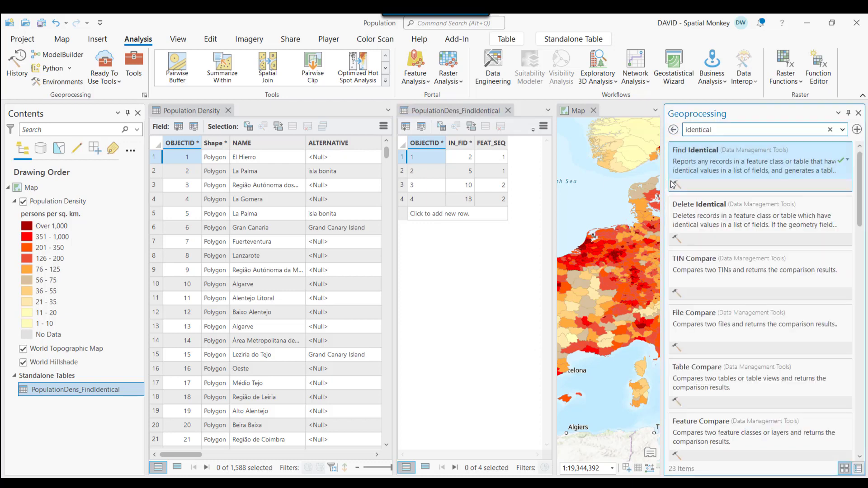
mouse_move(731, 225)
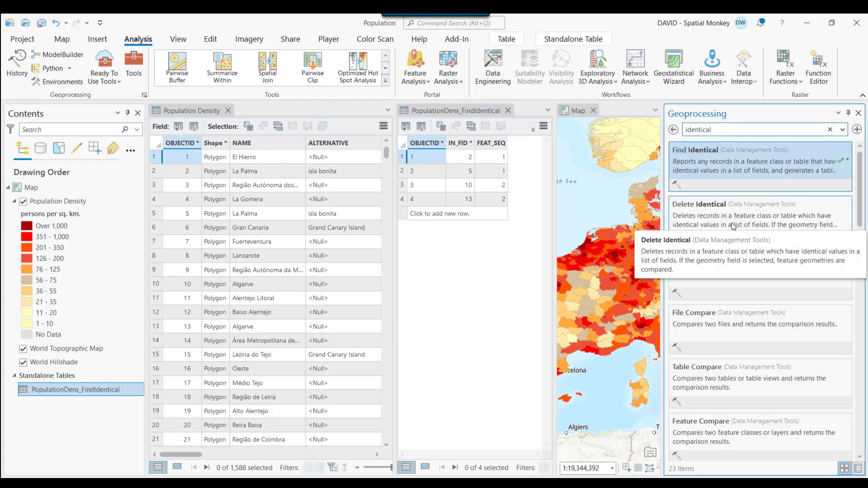
- Open Delete Identical with Population Density as input and NAME as first field
click(698, 204)
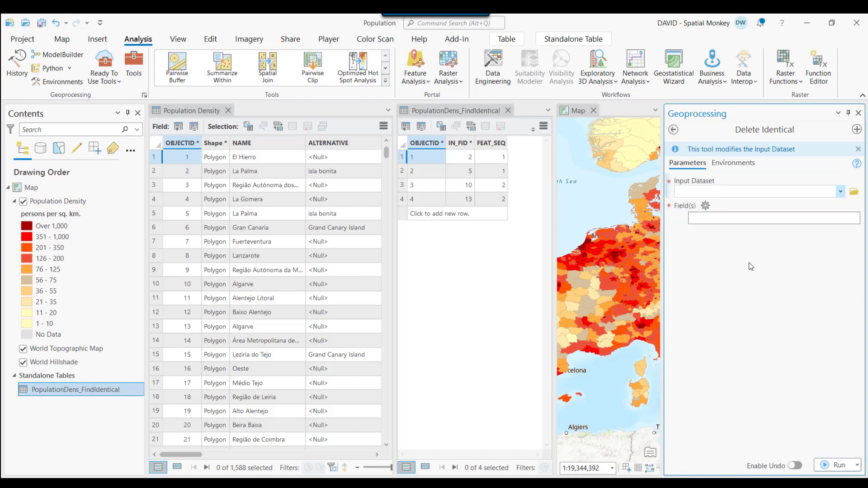
click(58, 201)
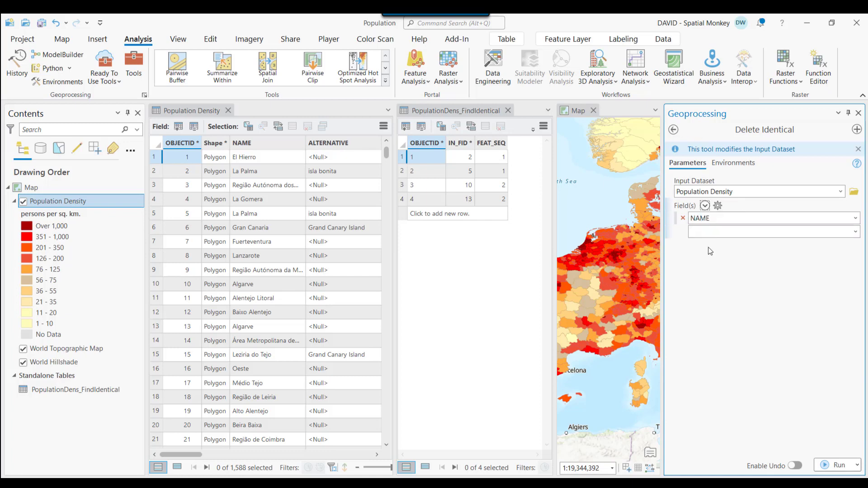
- Add ALTERNATIVE as the second Delete Identical field and enable undo
click(771, 231)
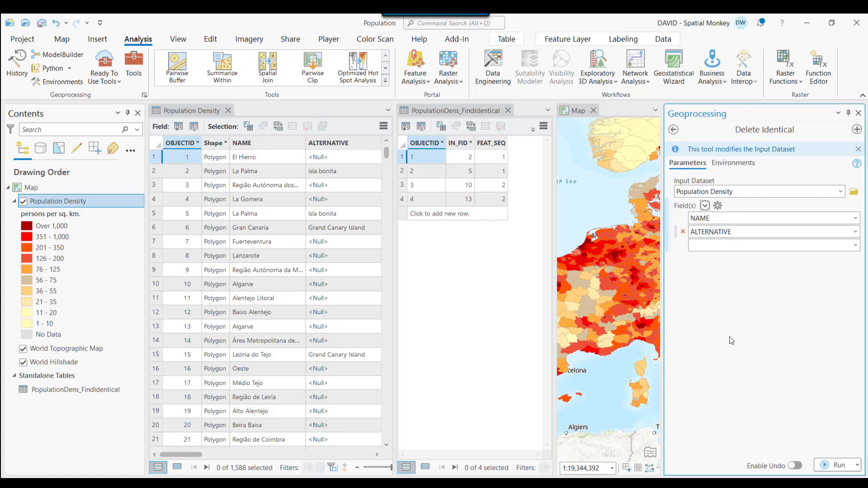
mouse_move(799, 446)
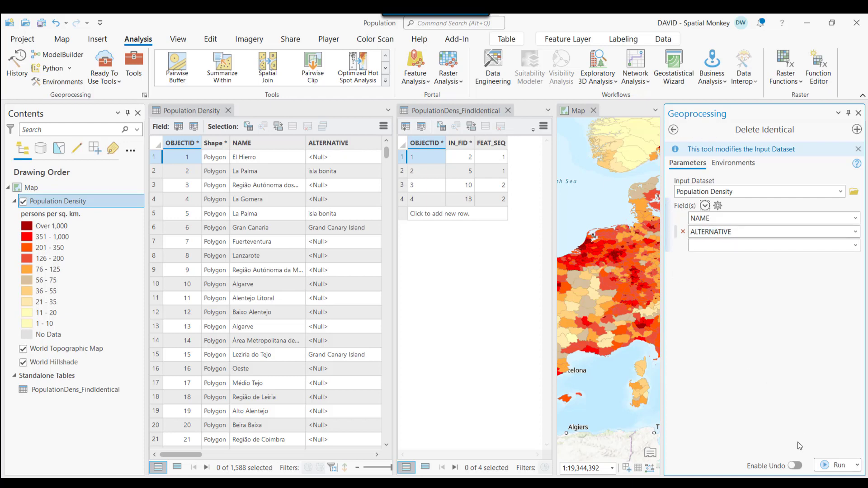
mouse_move(796, 456)
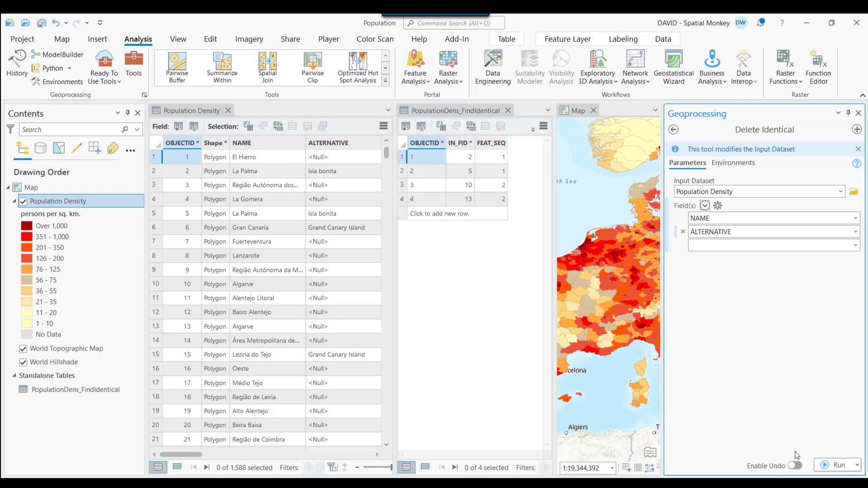
click(796, 465)
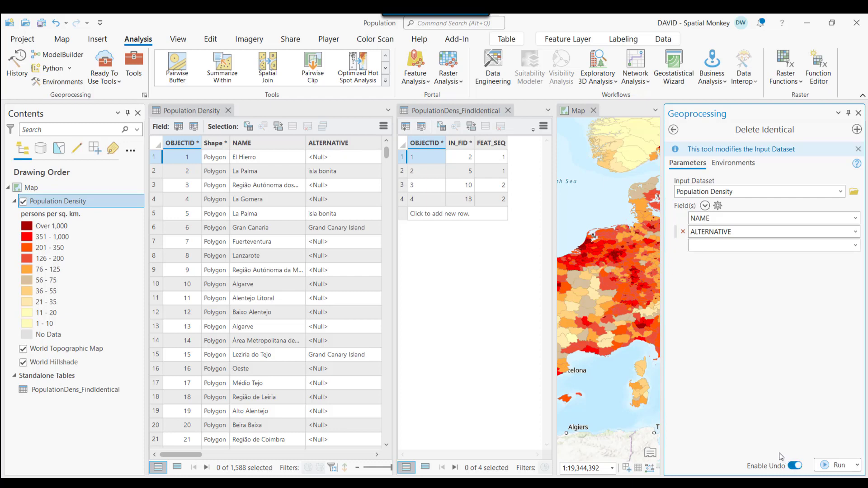
mouse_move(768, 409)
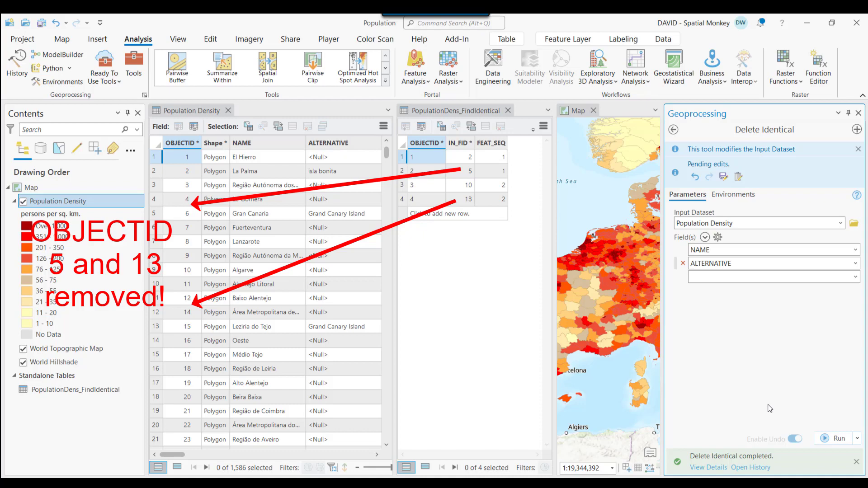
mouse_move(770, 408)
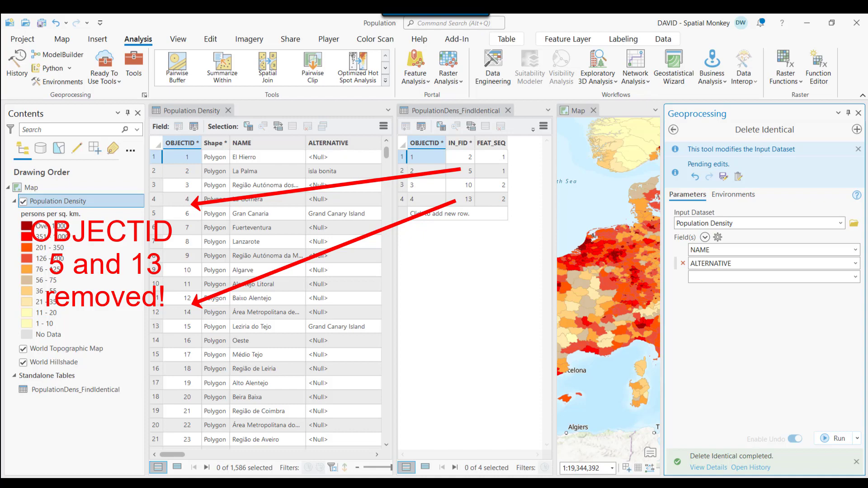